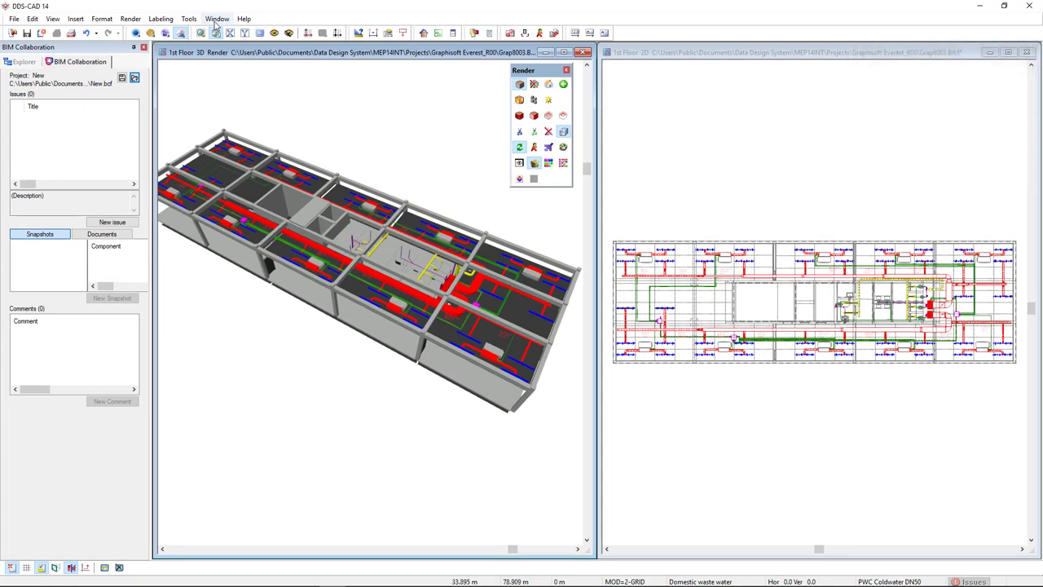
Start Clash Detection and select the Plumbing clash configuration for review
click(189, 18)
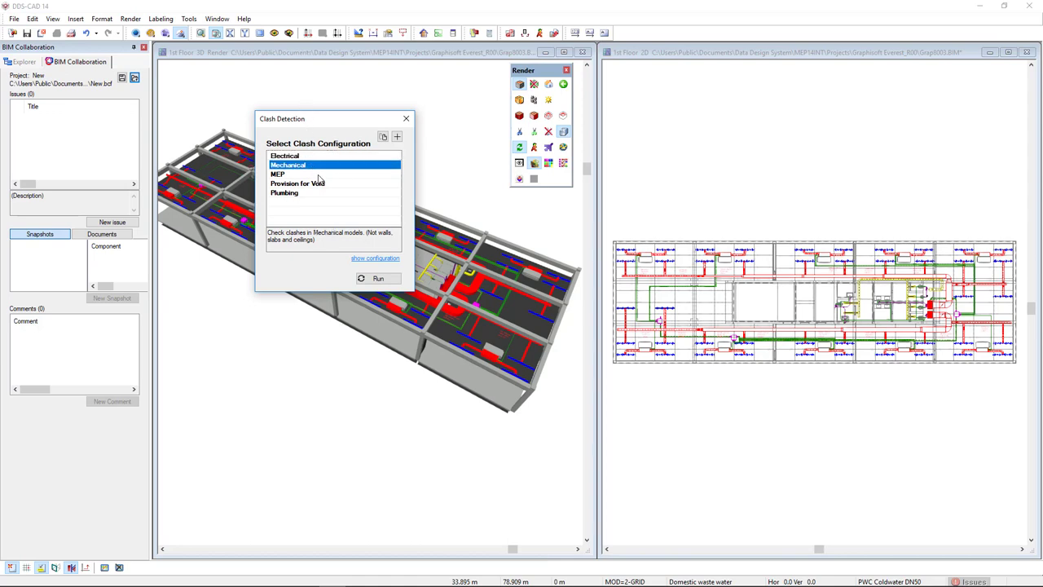
click(297, 183)
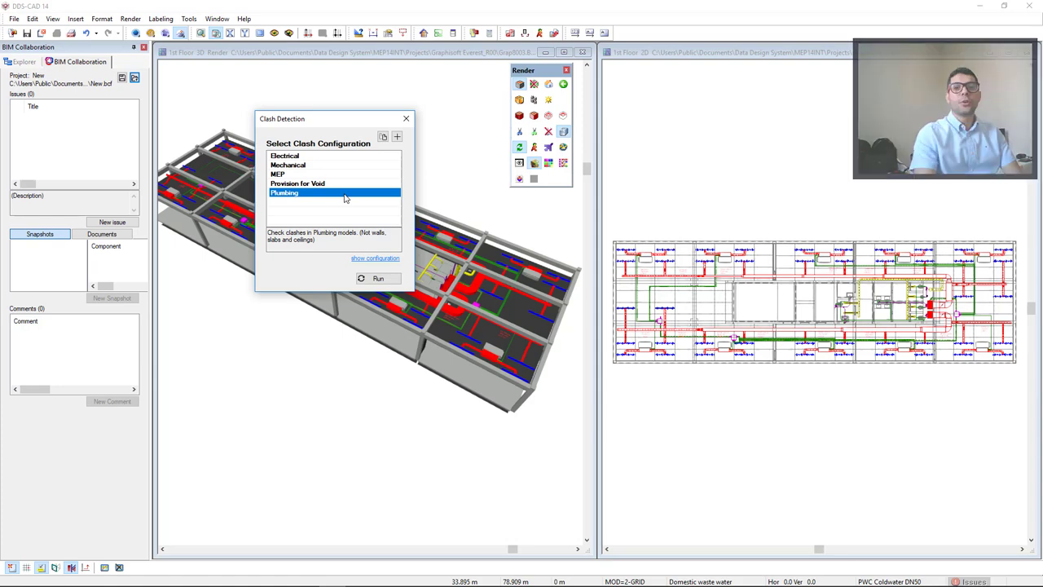
mouse_move(390, 147)
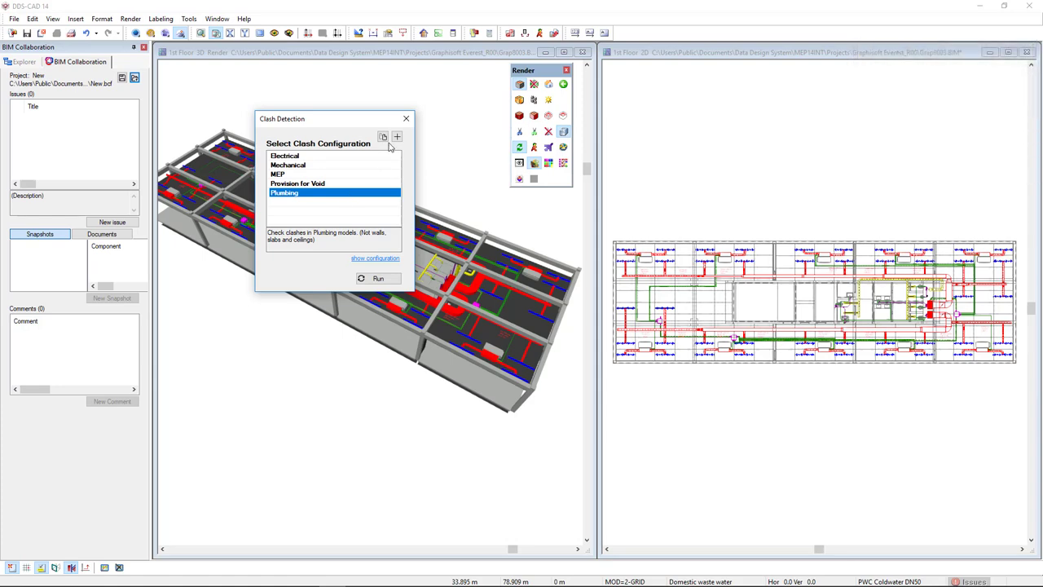
Create a new clash configuration checking Duct Segment against Pipe Segment
click(398, 137)
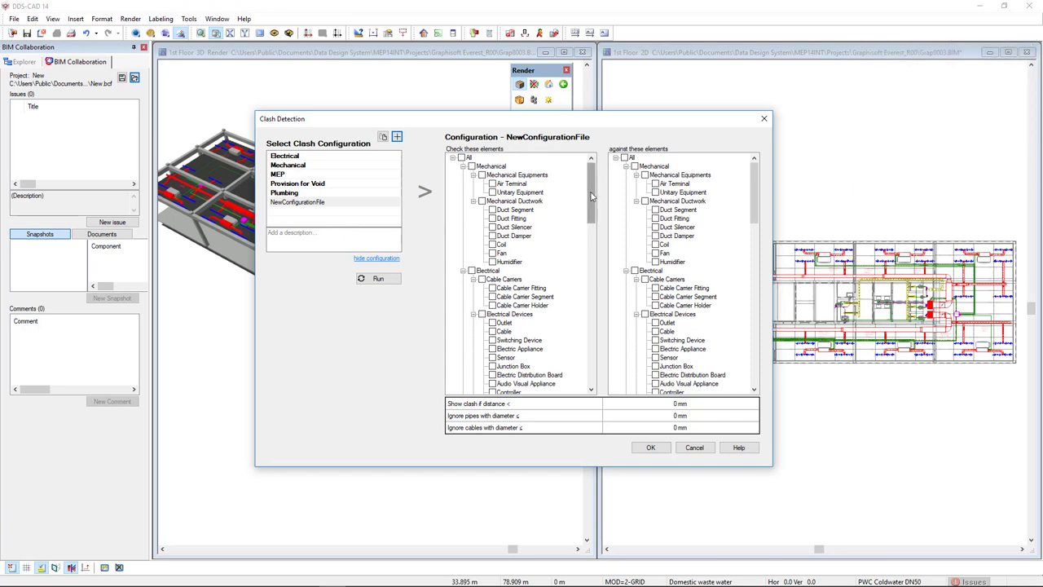
scroll(down, 3)
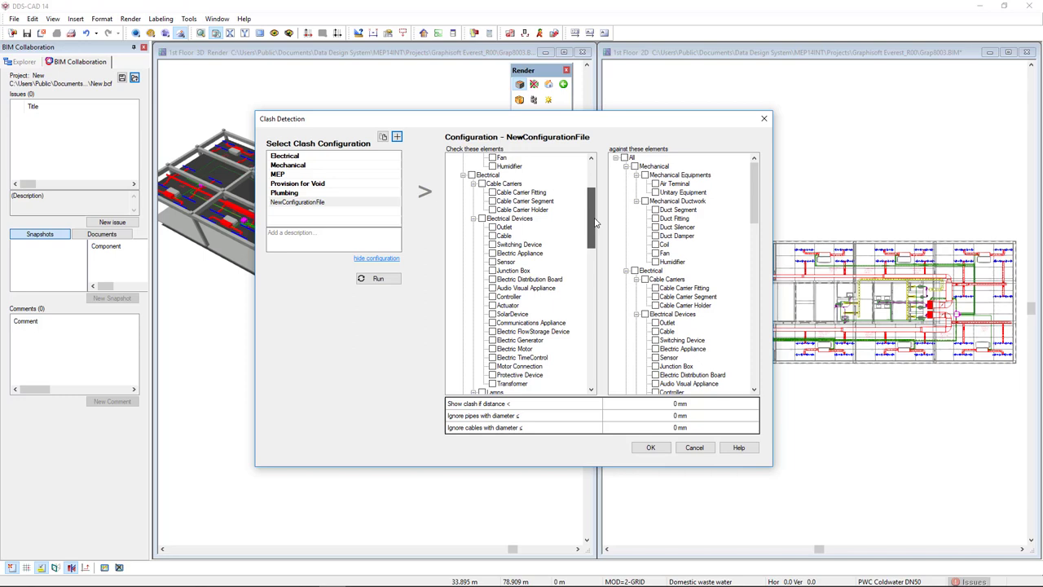
scroll(down, 3)
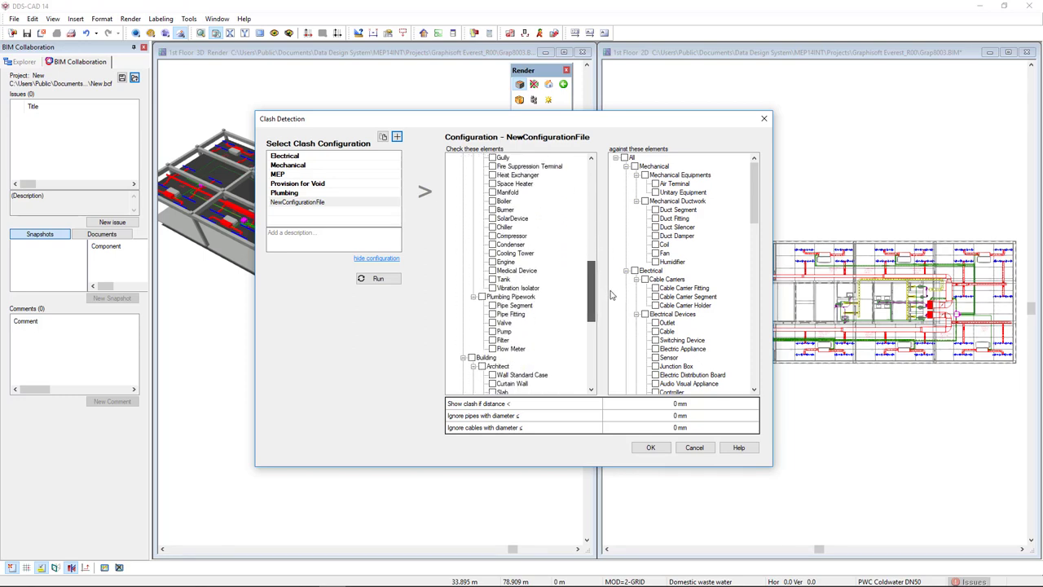
scroll(down, 3)
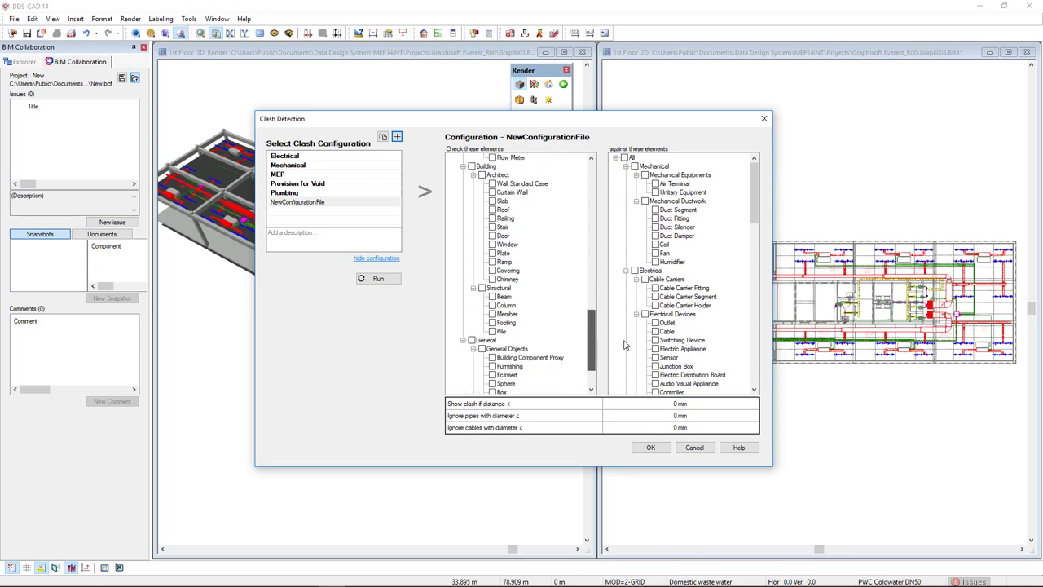
scroll(down, 3)
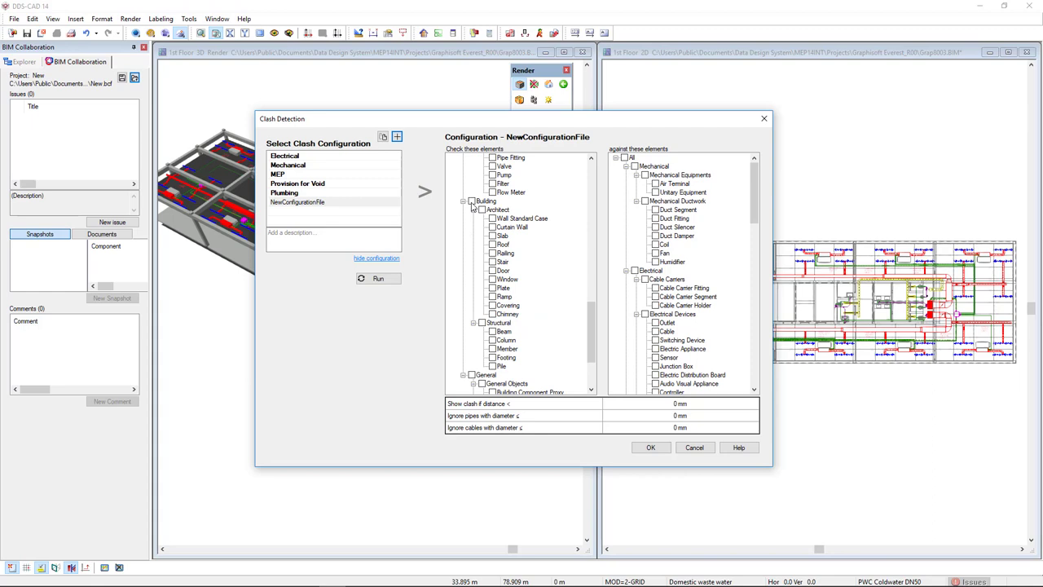
click(471, 200)
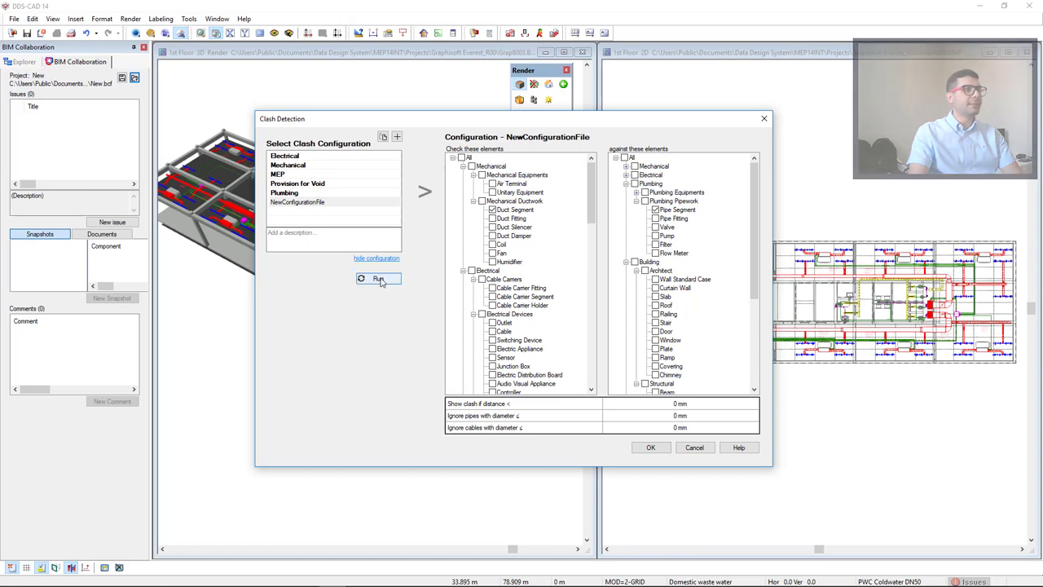
Run the clash check and view results grouped by discipline pairs in the Issues panel
click(378, 279)
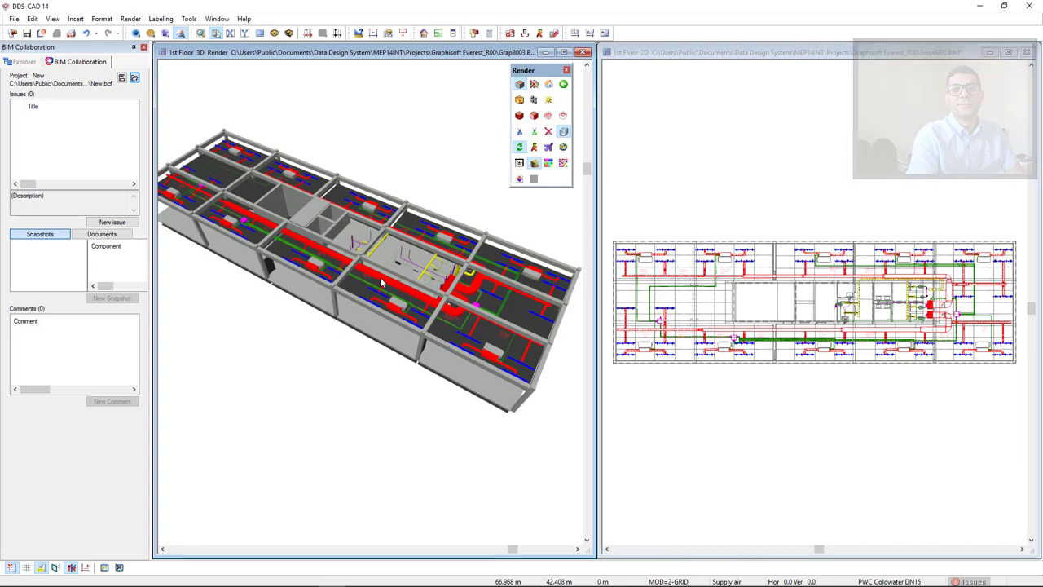
click(975, 581)
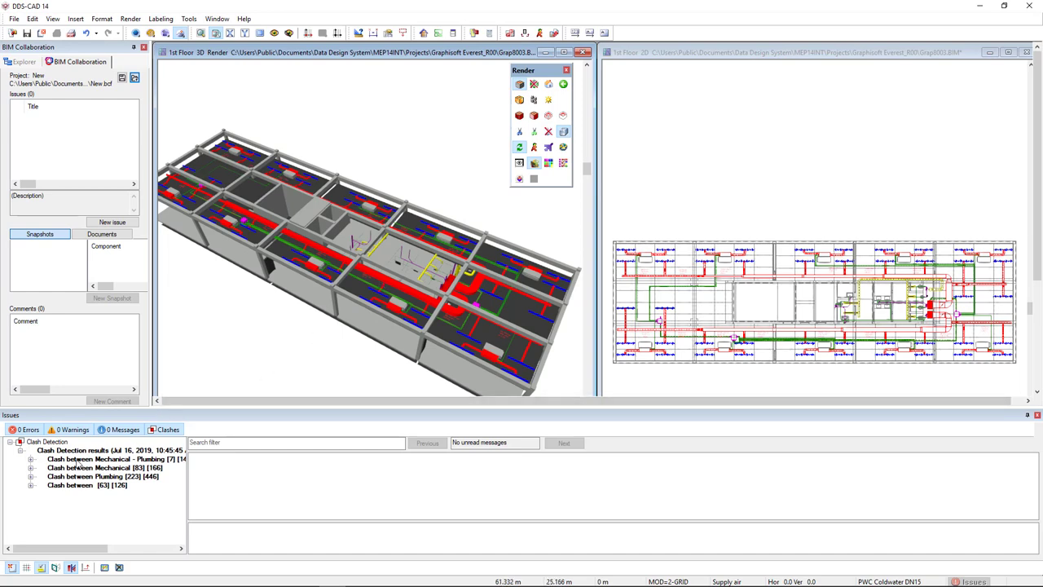
Expand the Mechanical–Plumbing group and zoom to a Duct Segment – Pipe Segment clash
click(106, 460)
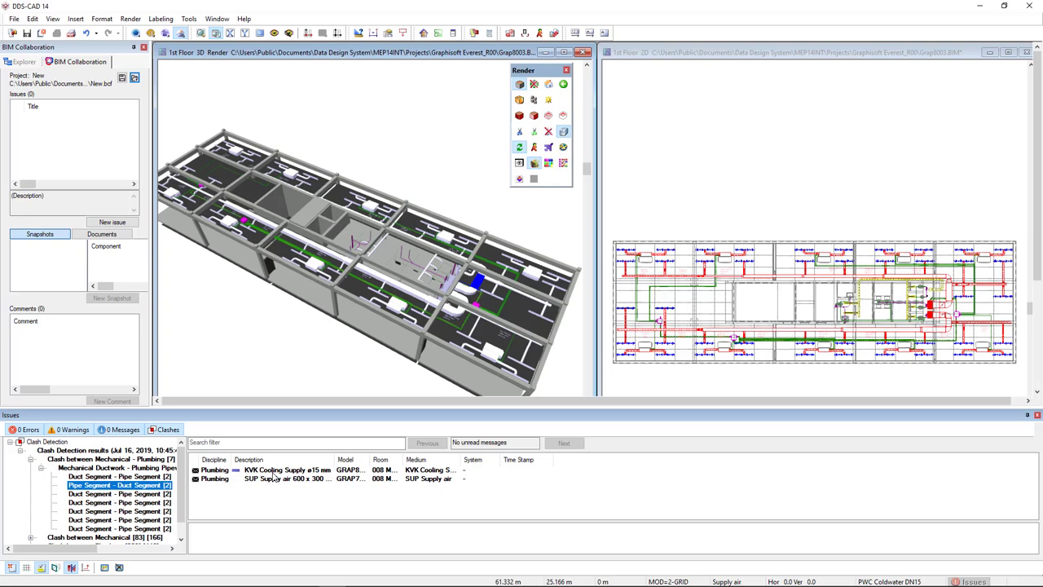
mouse_move(304, 489)
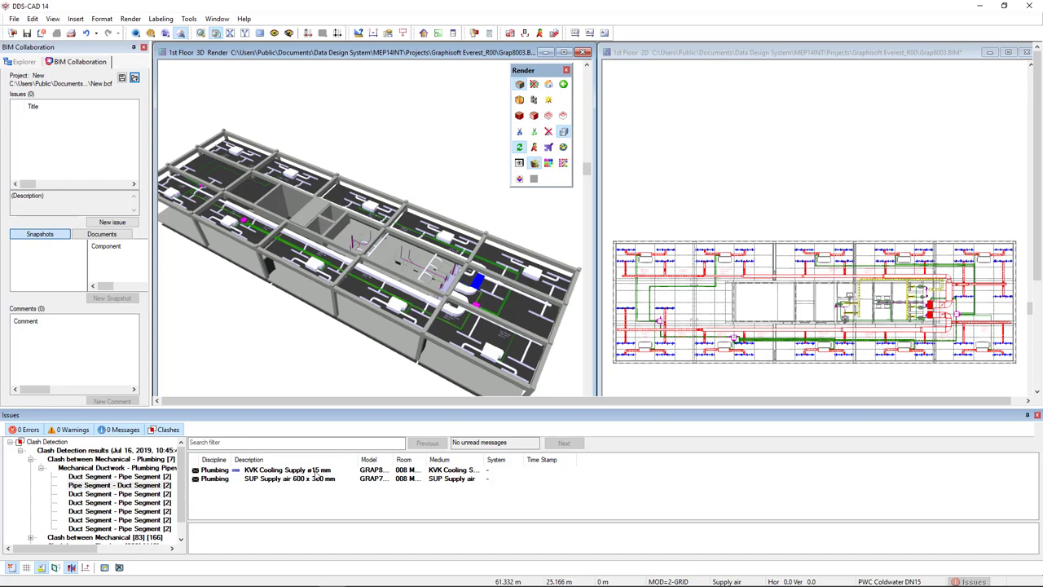
right_click(285, 470)
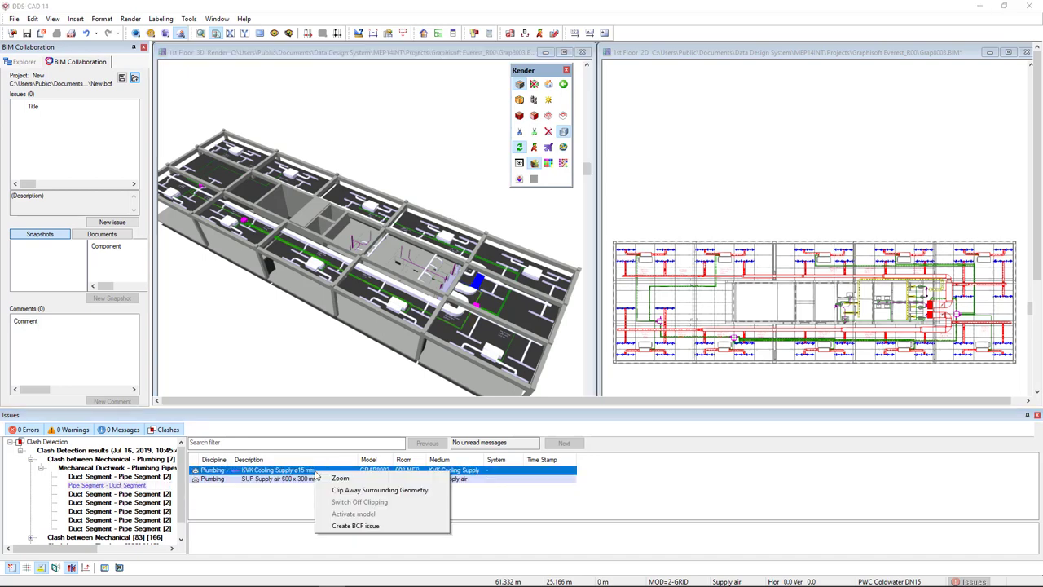
mouse_move(378, 489)
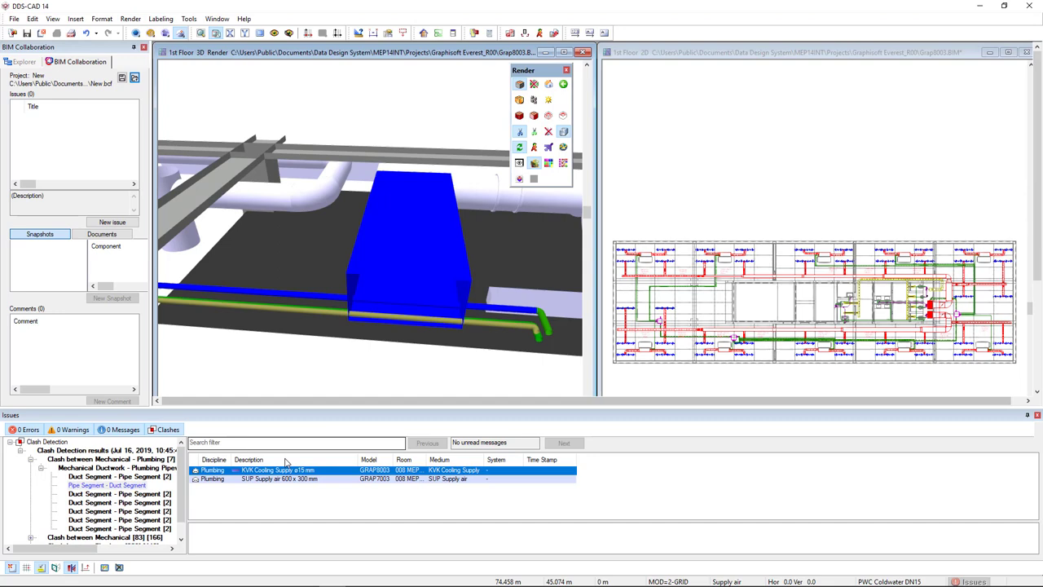
Create the BCF issue 'Clash Pipe Segment - Duct Segment' with a snapshot from the clash row
right_click(285, 469)
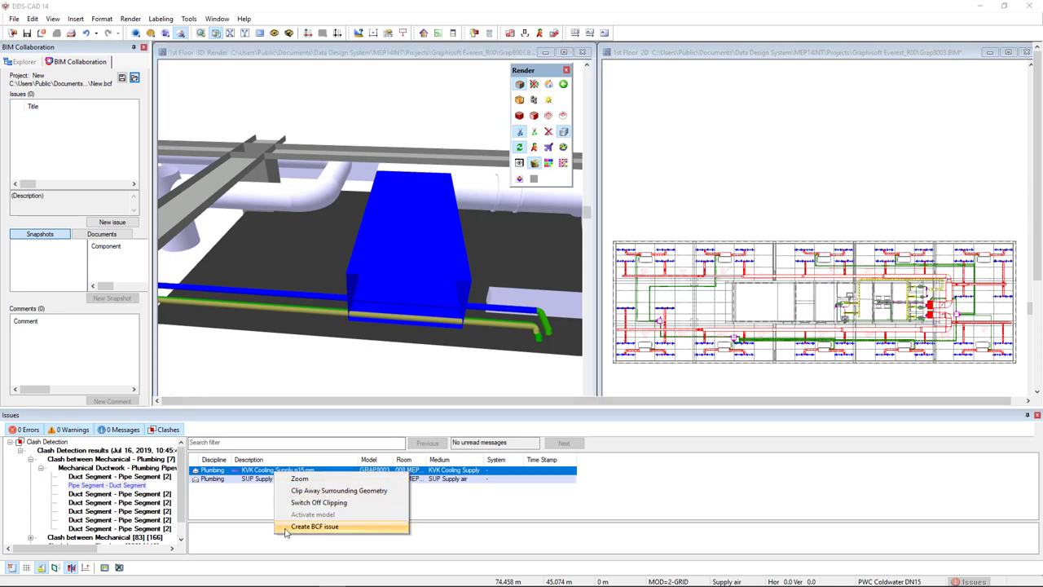
click(315, 527)
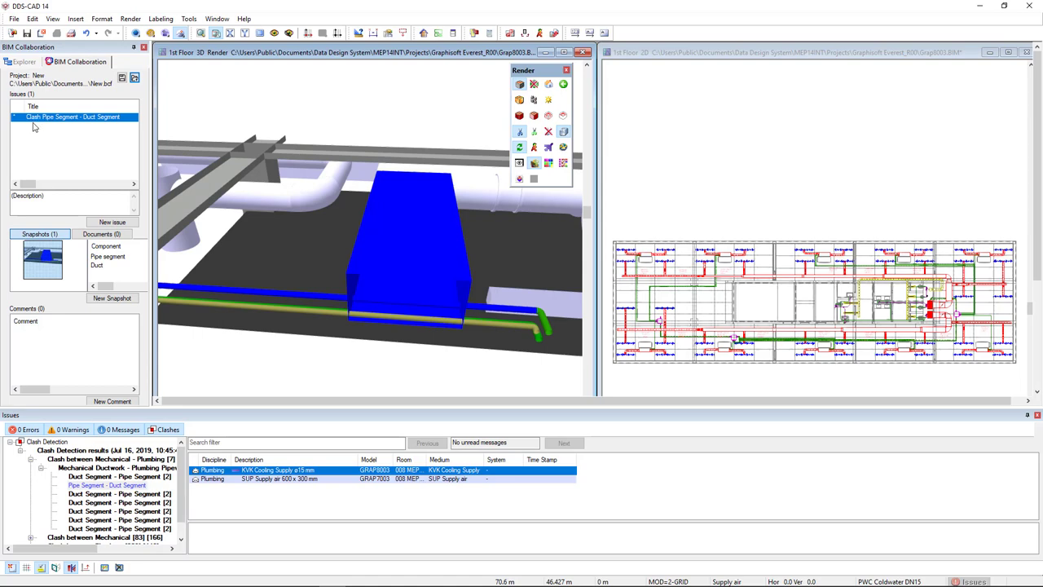
mouse_move(71, 127)
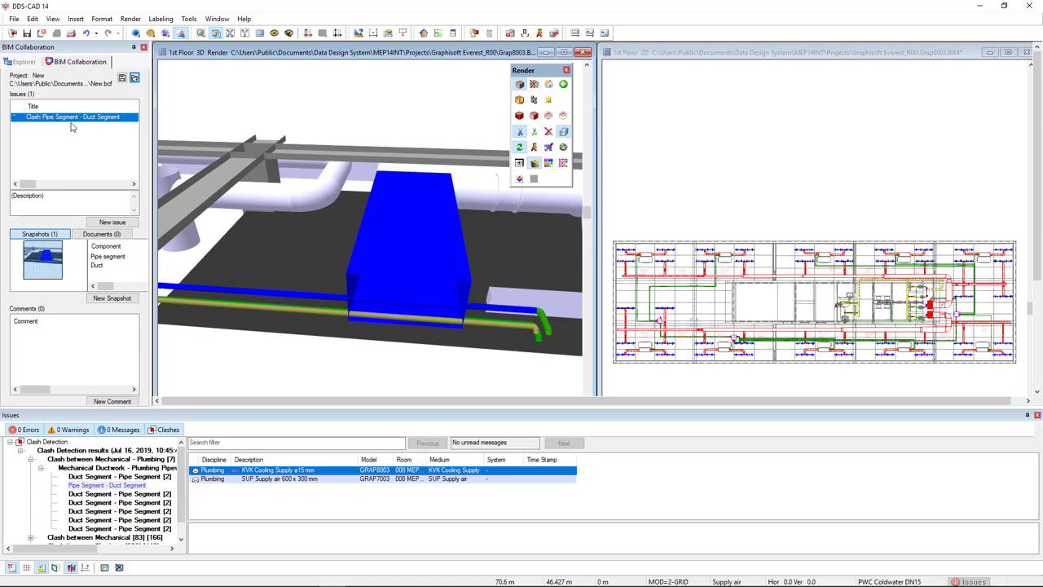
mouse_move(105, 134)
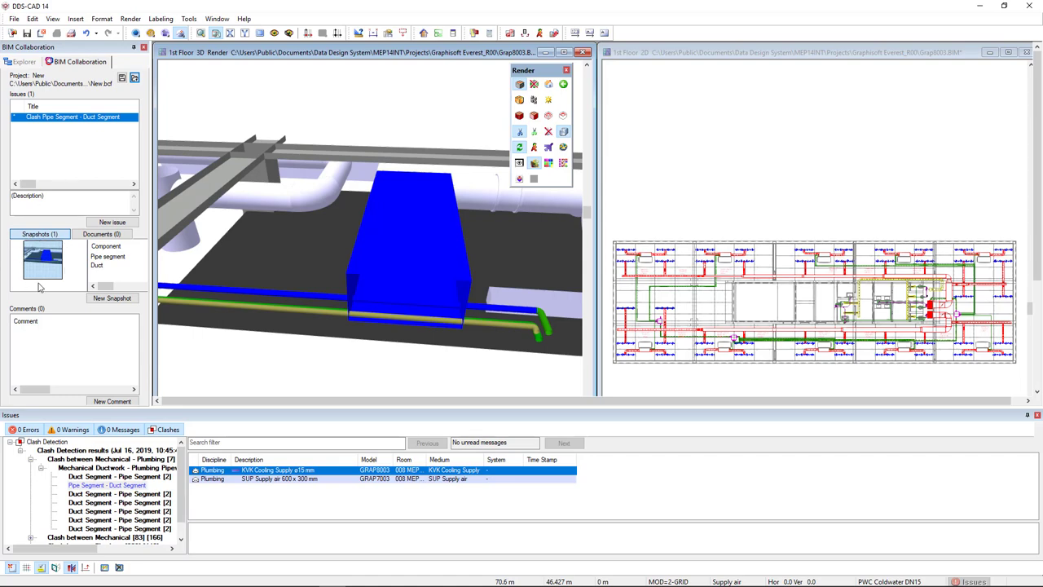
mouse_move(353, 238)
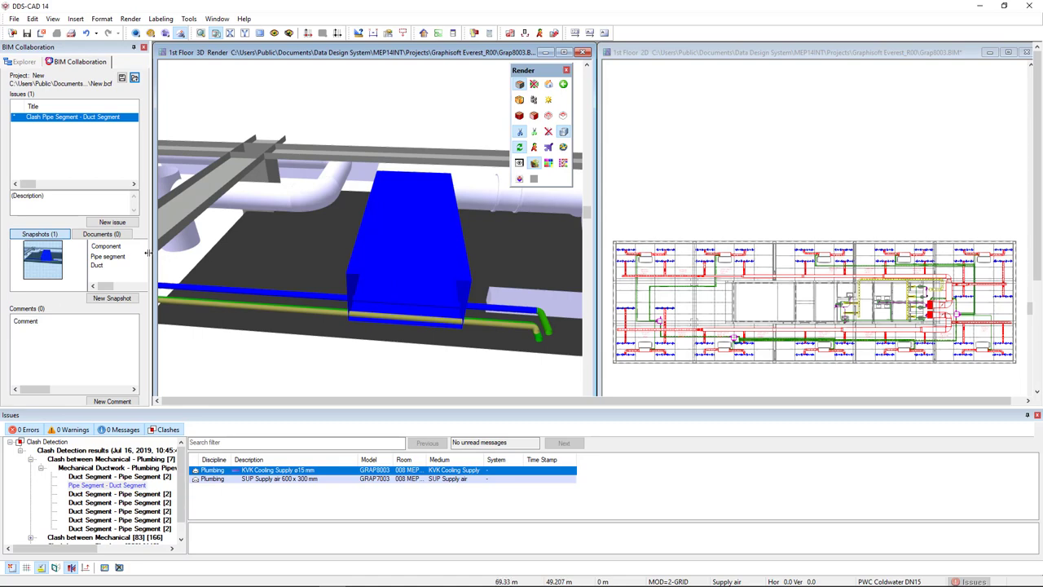
mouse_move(121, 264)
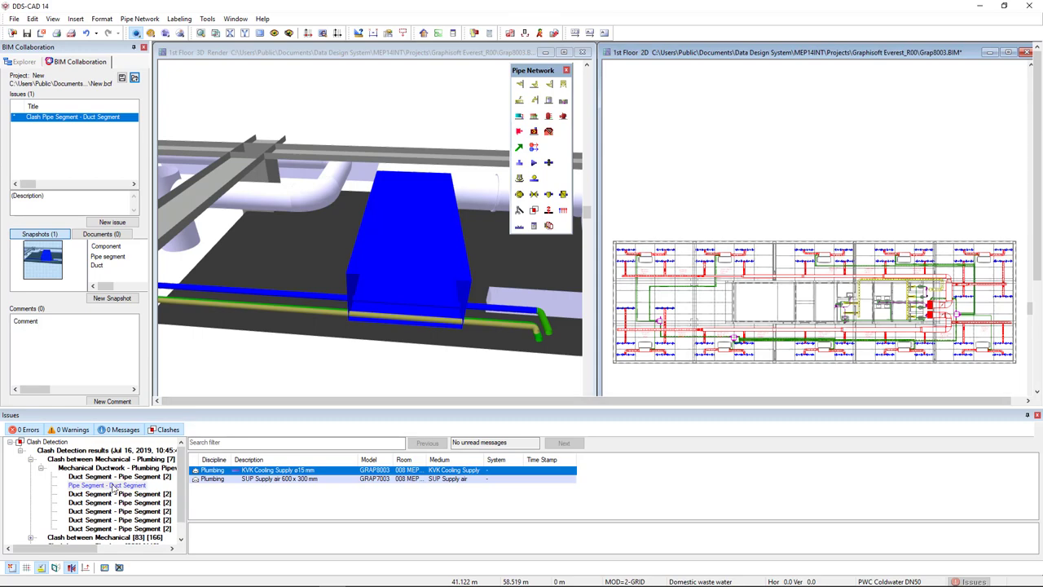
Start a copper Cooling/KVK Cooling Supply pipe, size 15 DN, and place its start point
click(117, 494)
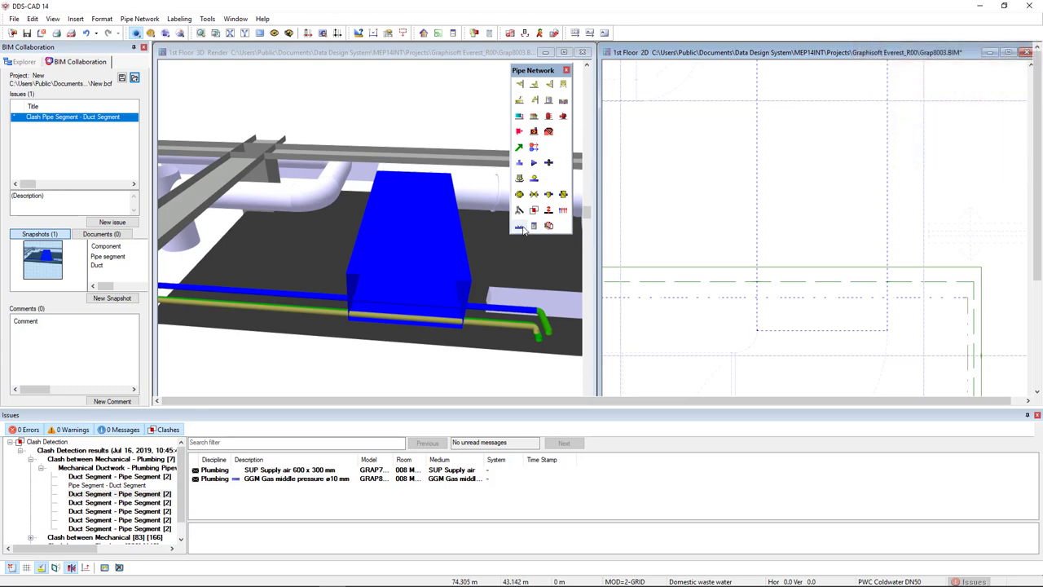
mouse_move(518, 225)
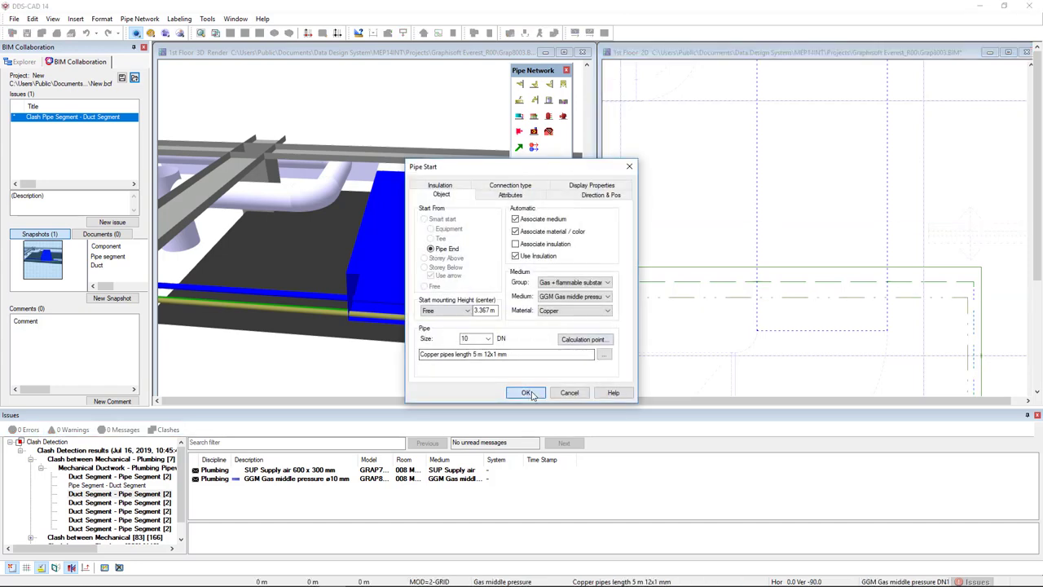
click(527, 392)
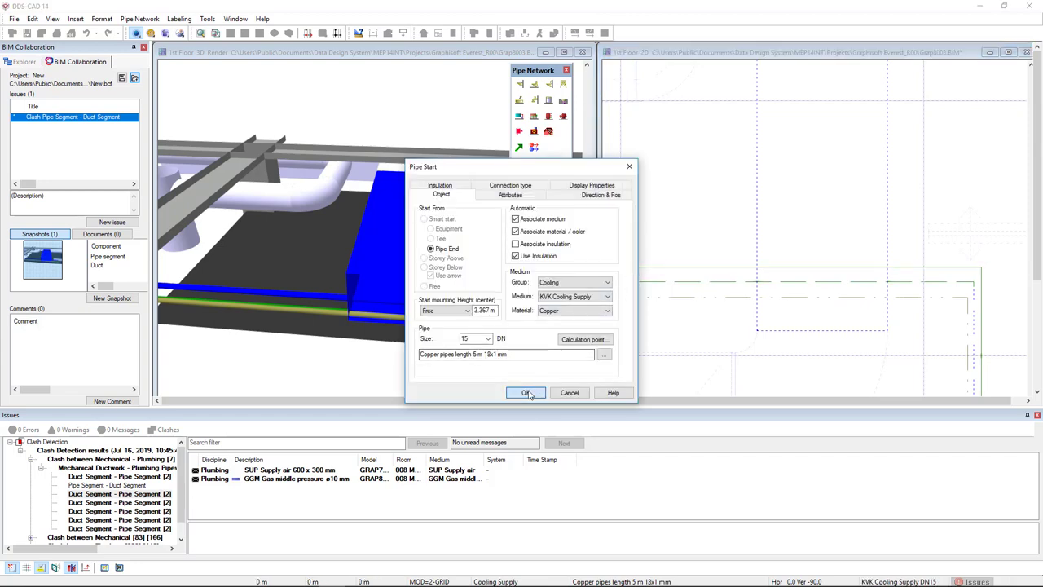
click(524, 393)
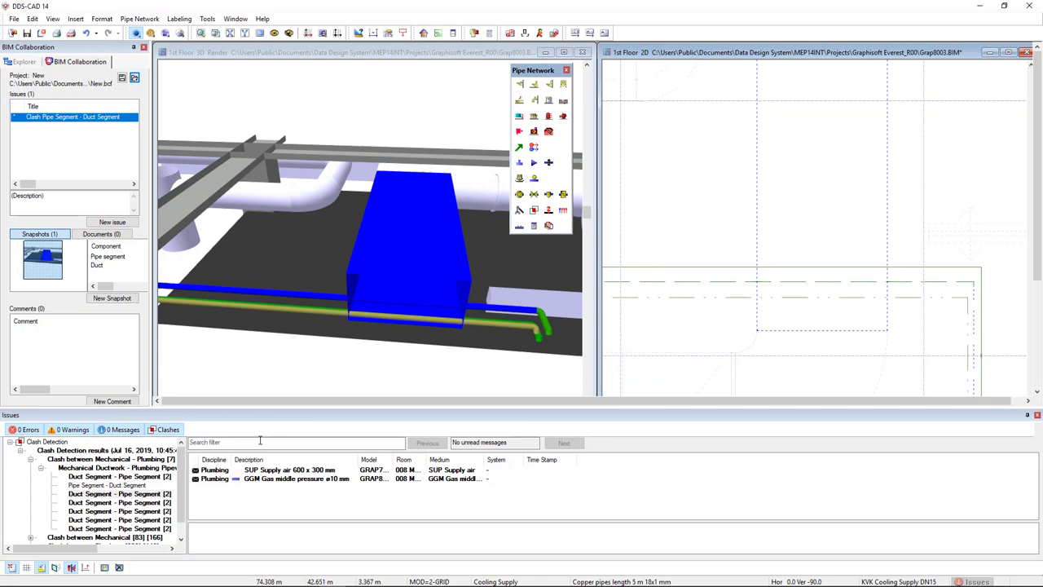
click(106, 485)
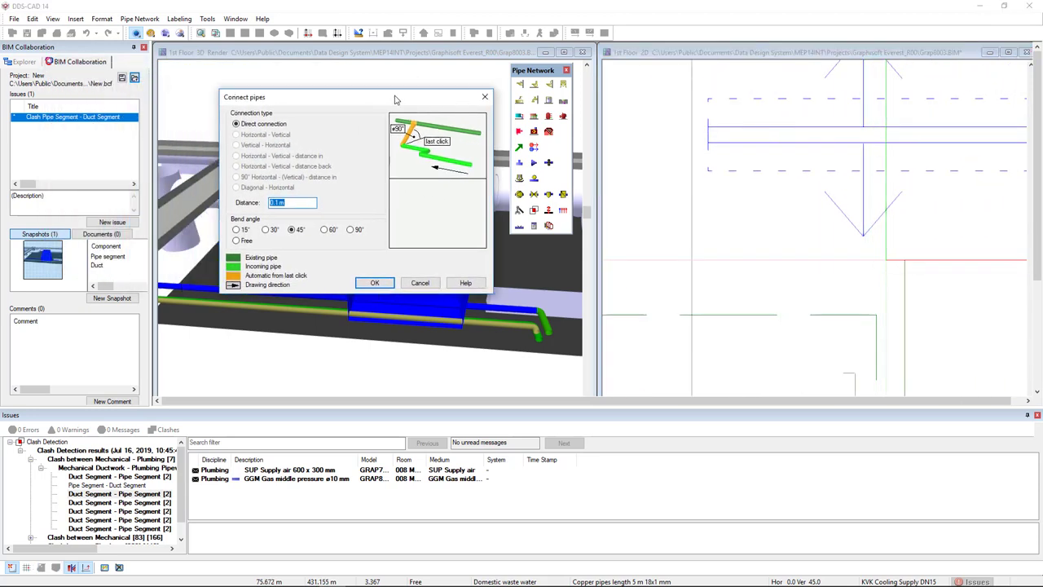
Route the cooling pipe past the duct and confirm a Direct connection to the existing pipe
click(375, 284)
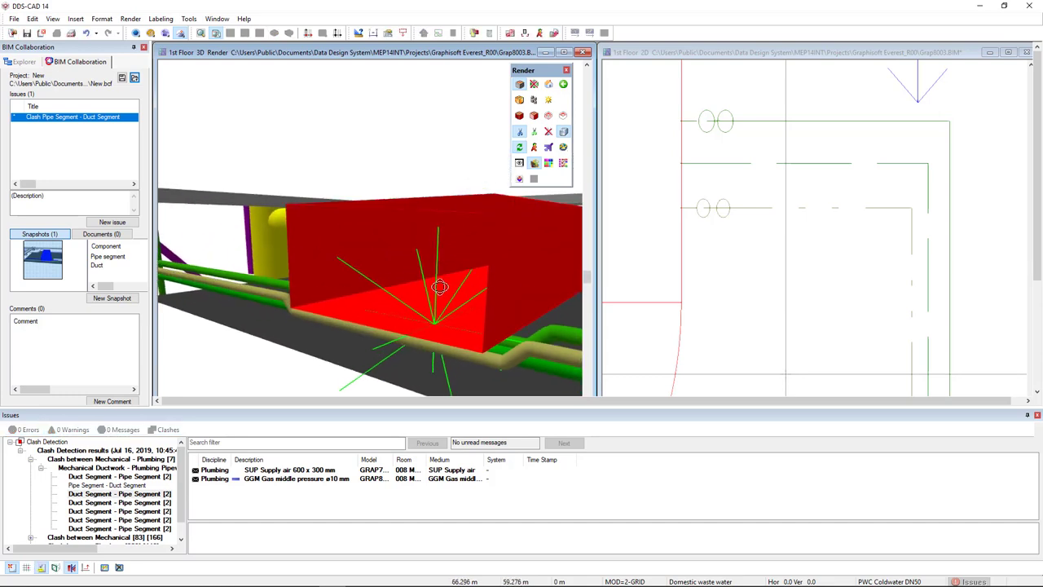
Add a snapshot of the rerouted pipes to the issue and begin the comment 'The issue'
drag(440, 287, 455, 313)
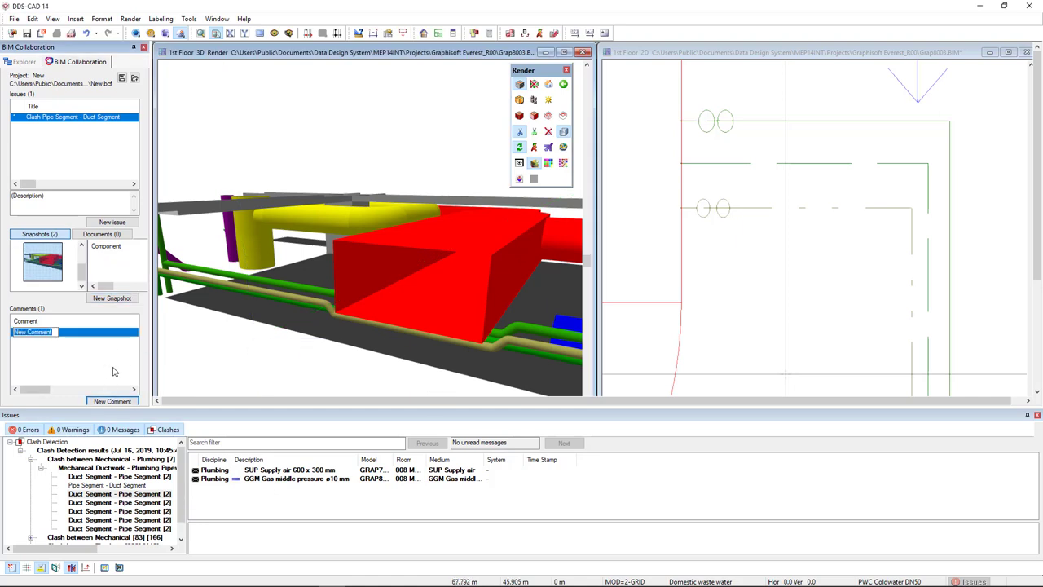
text(The issue)
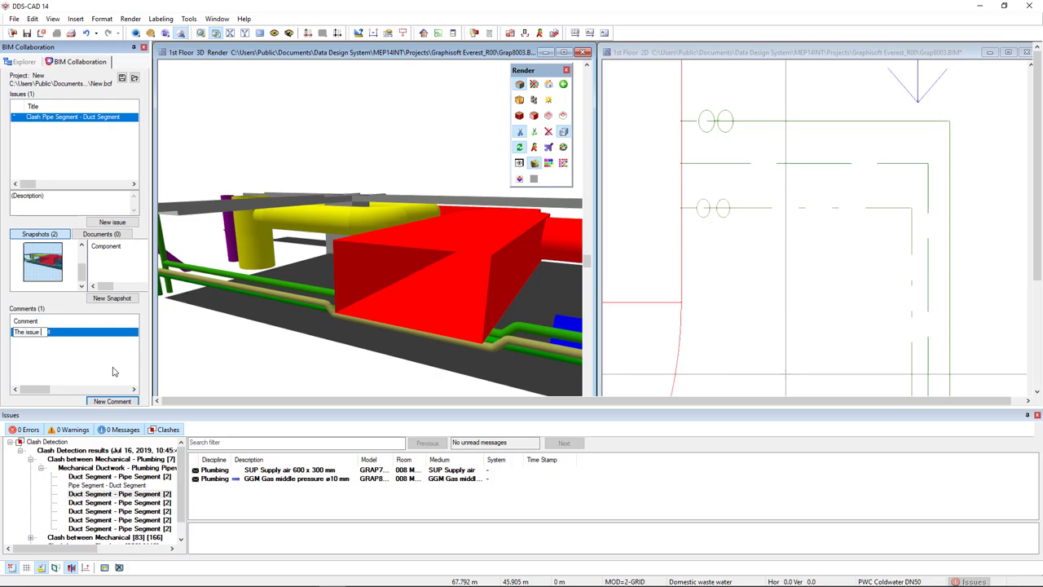